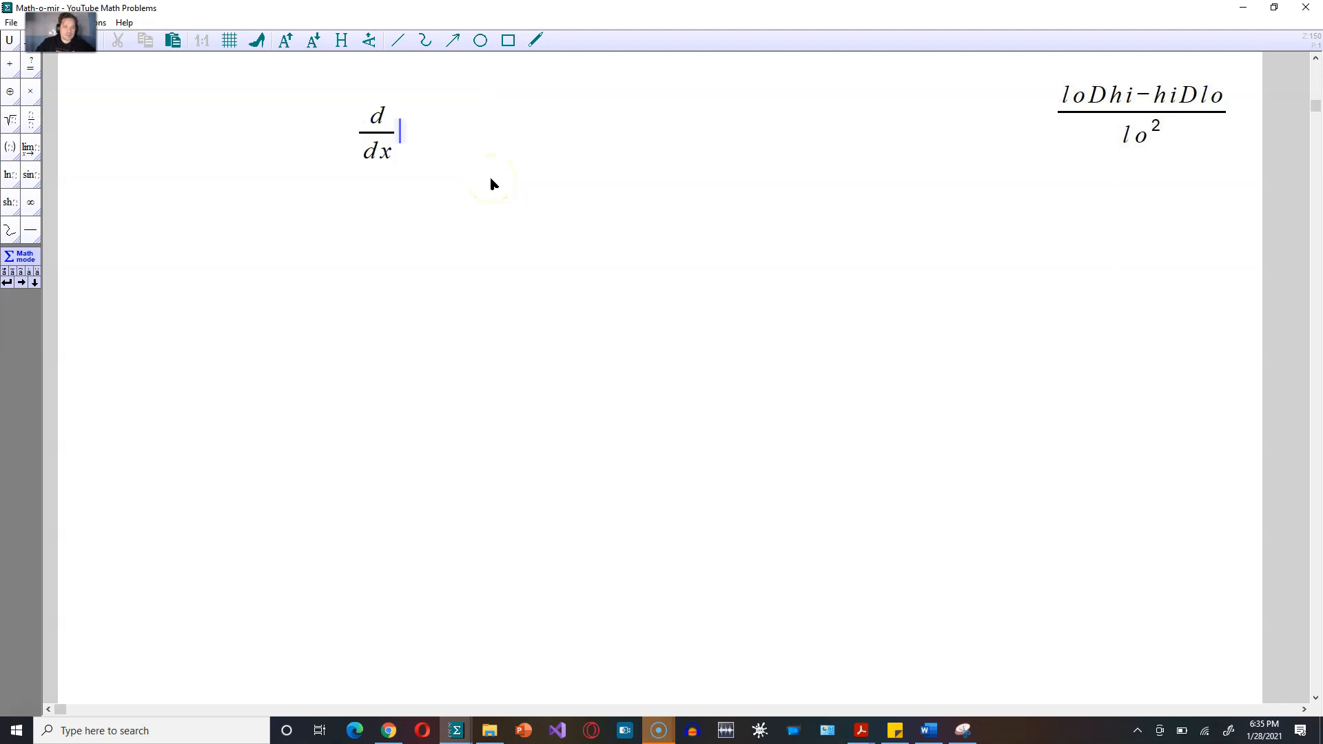
type("tan(x) = d/")
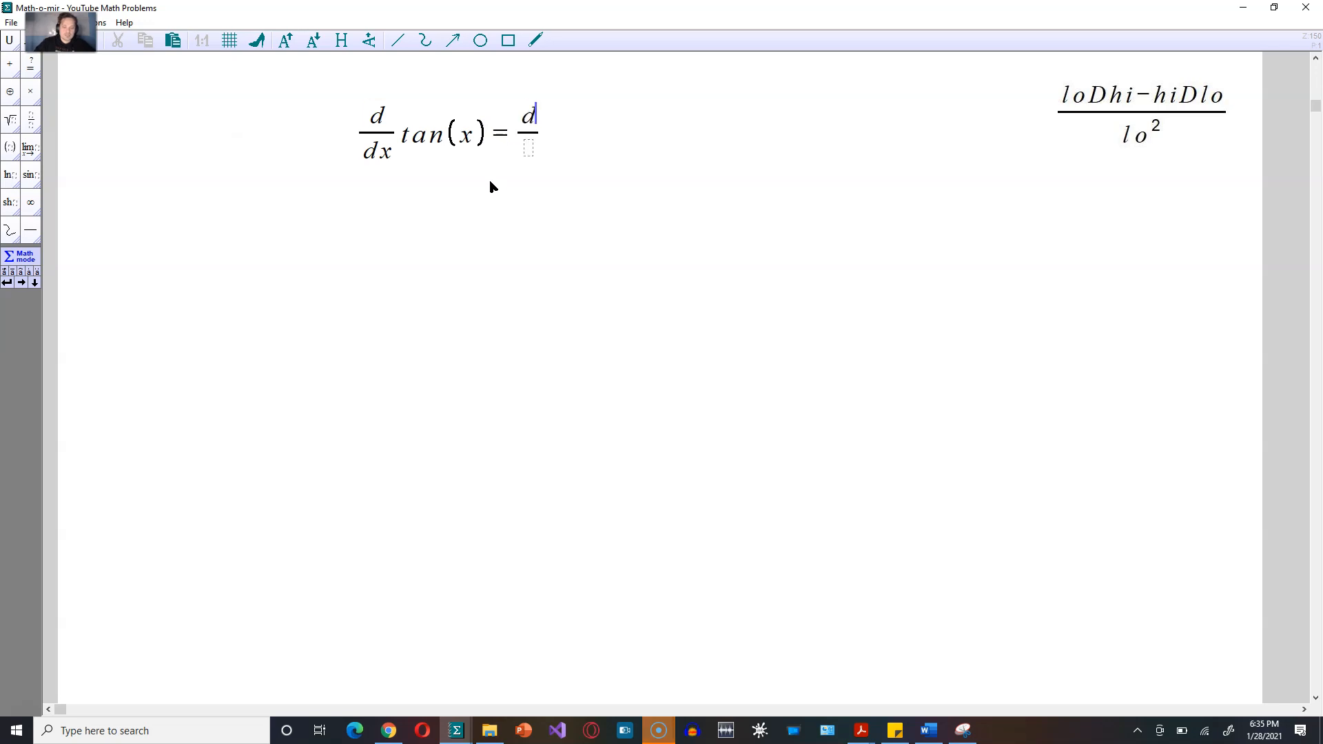
type("sin(x)")
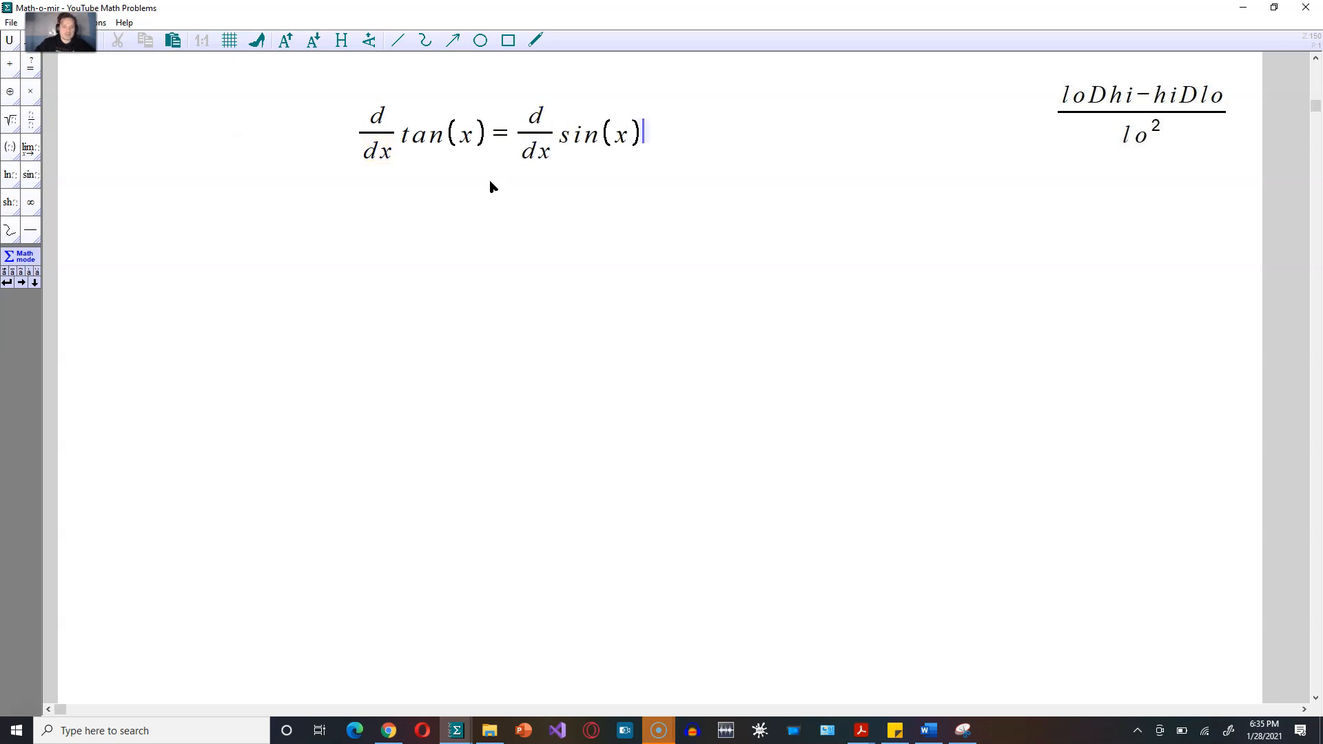
type("cos")
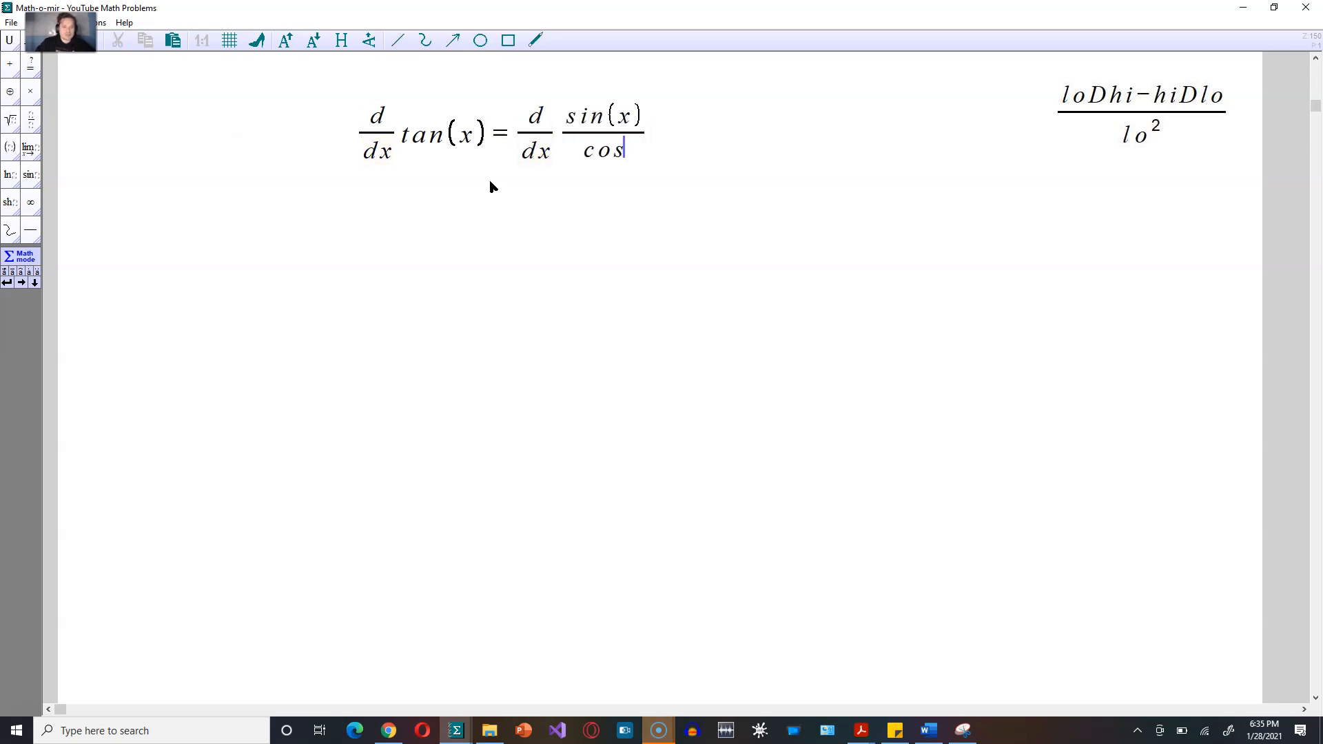
type("(x)")
type("=")
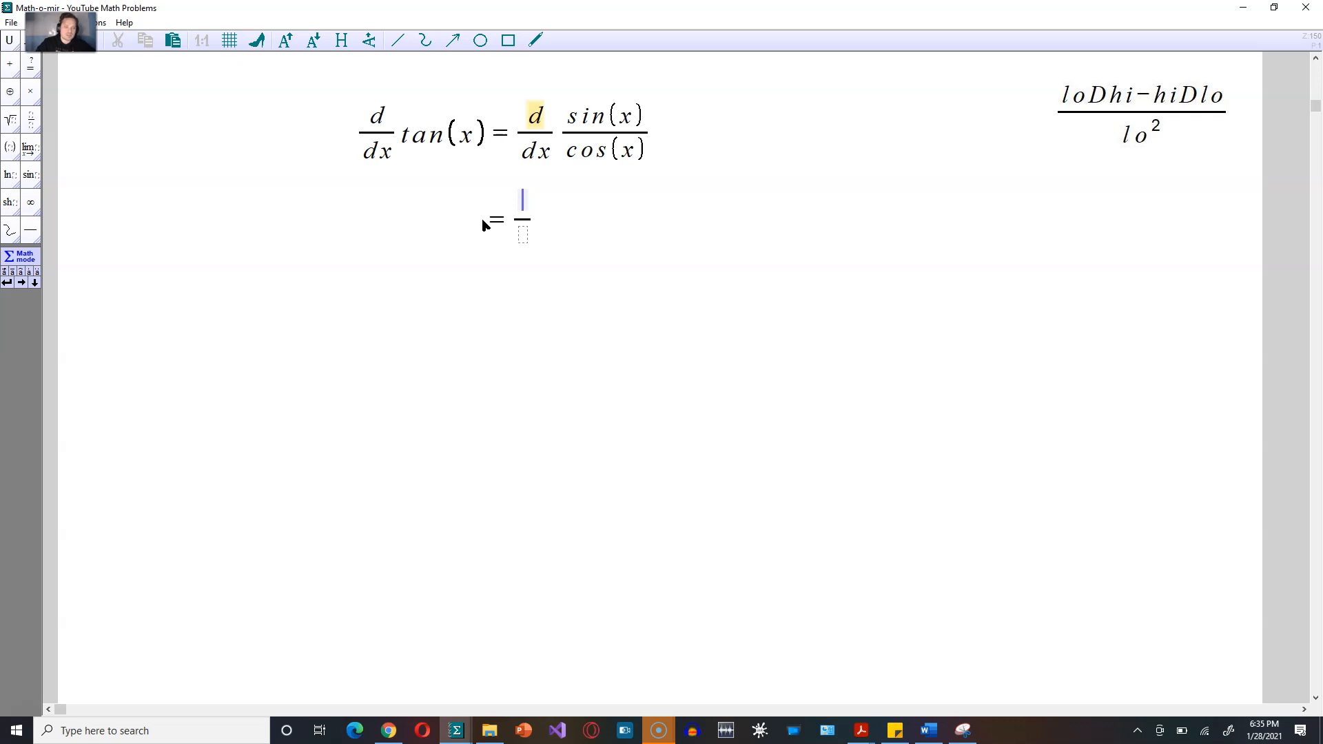
type("cos(x)")
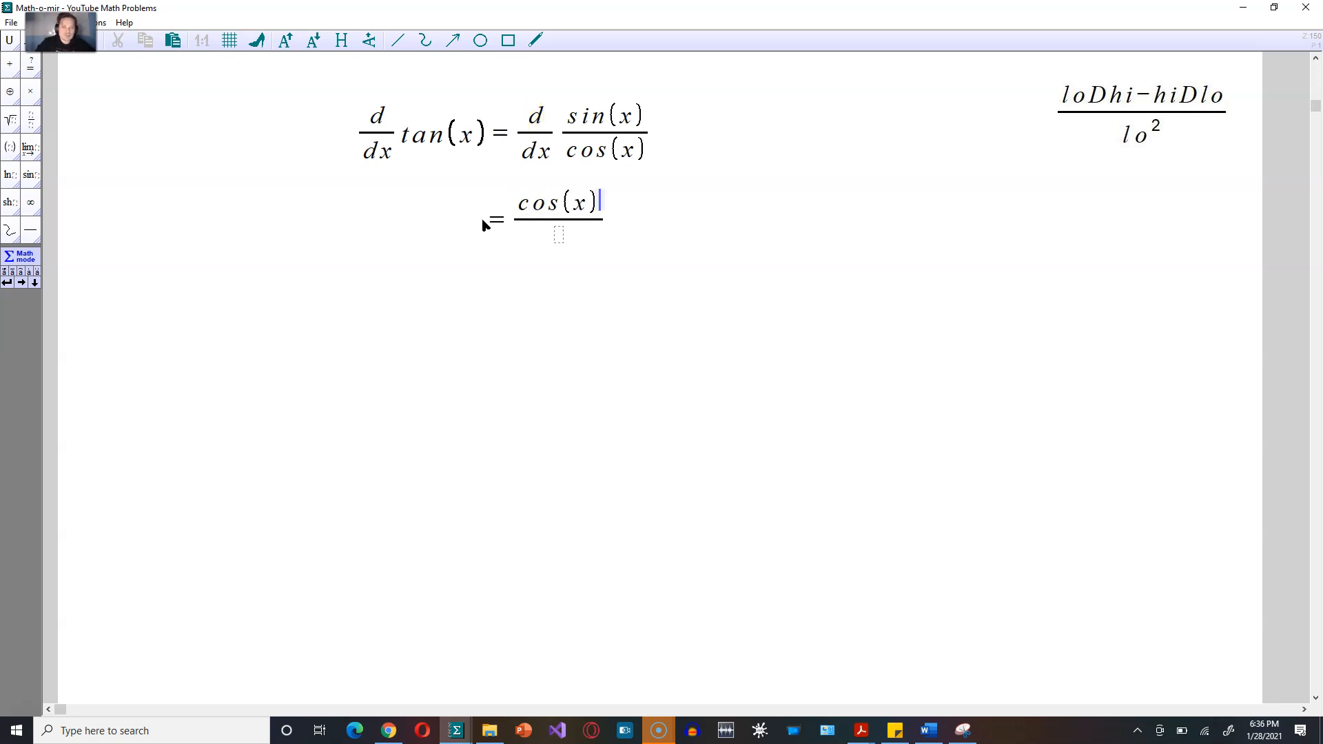
type("cos")
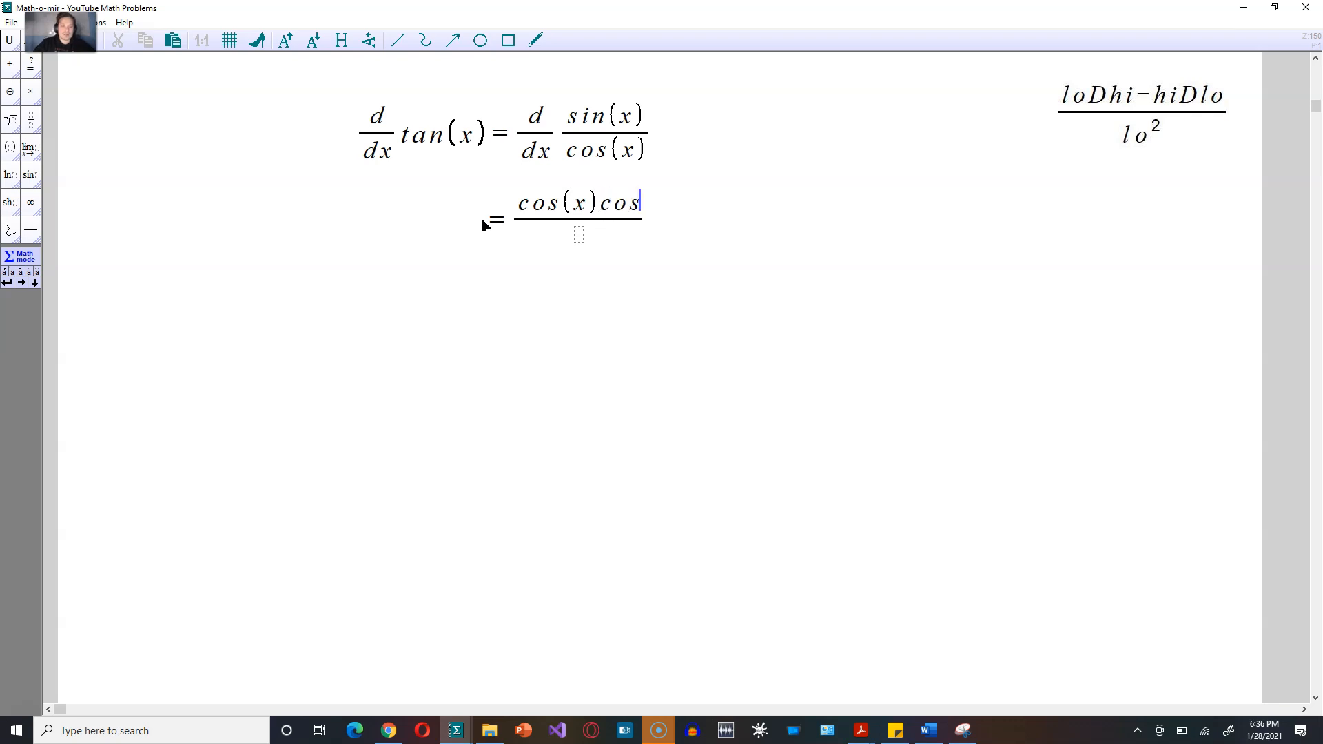
type("(x) -")
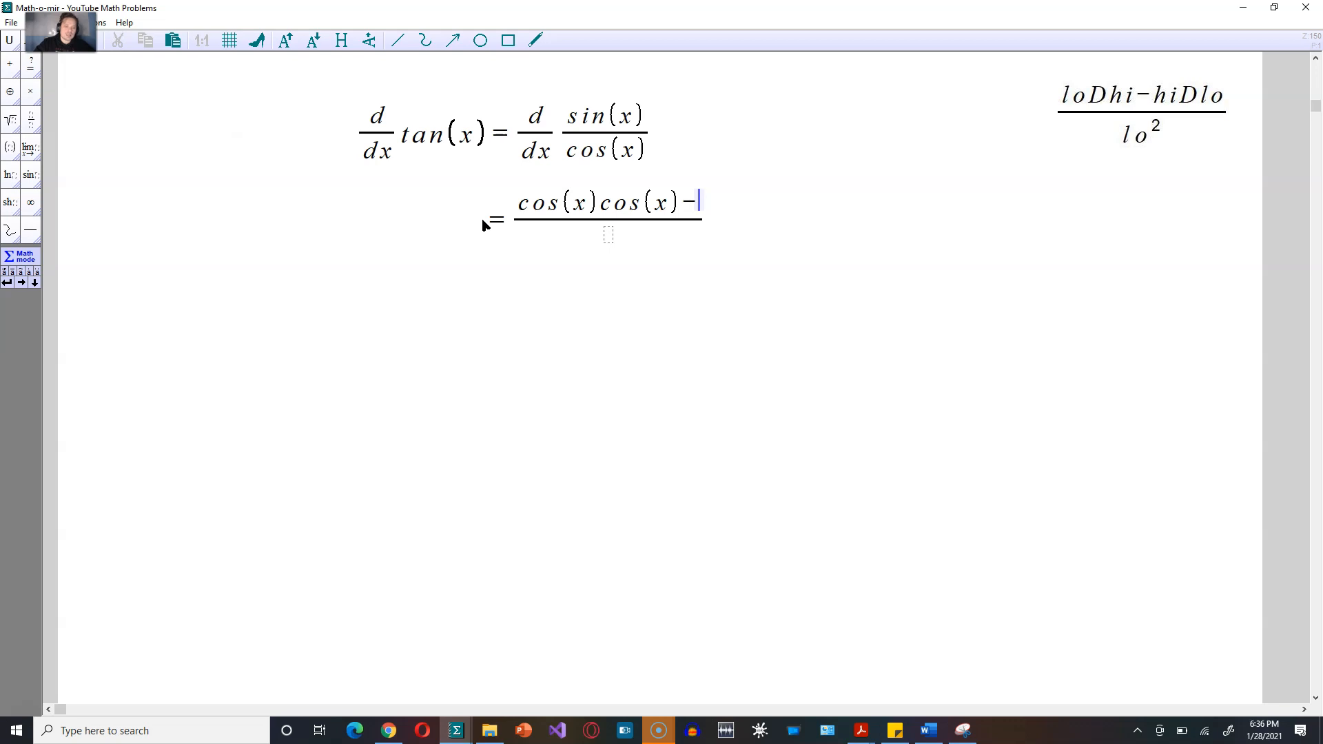
type("sin(x)")
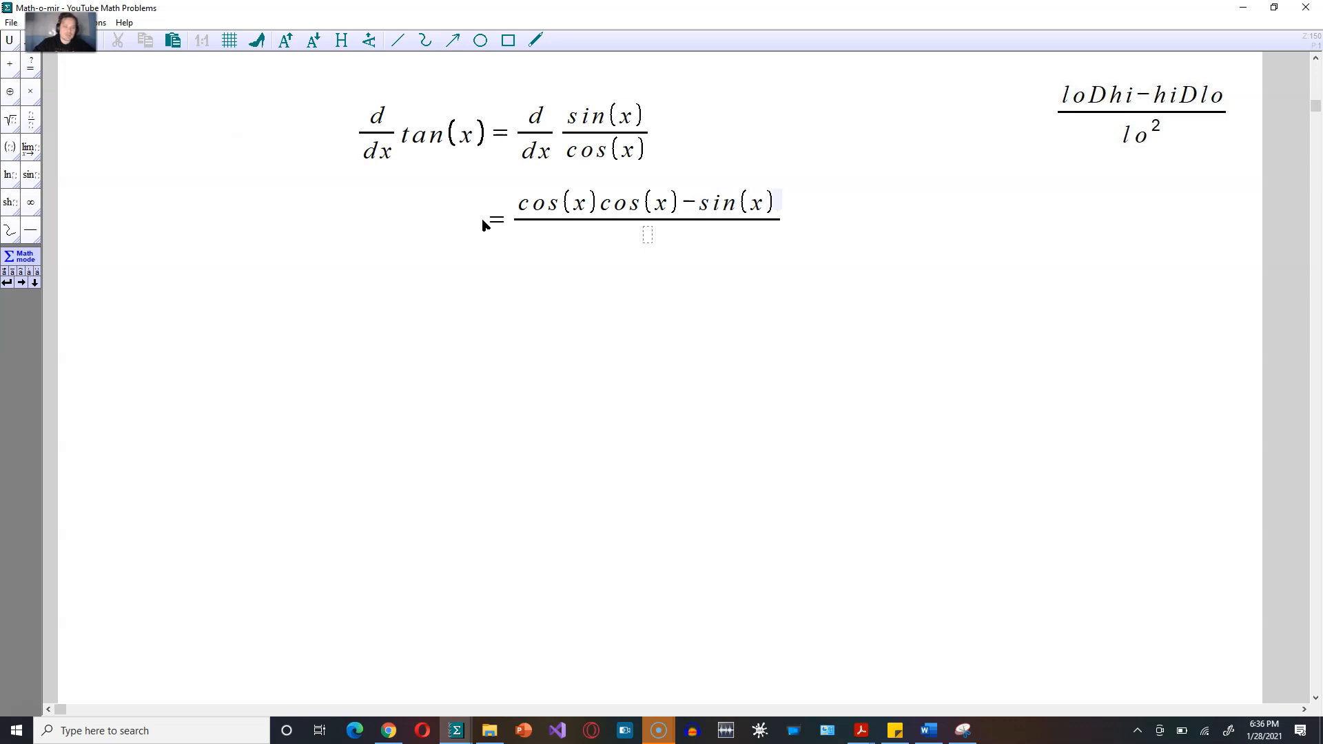
type("()")
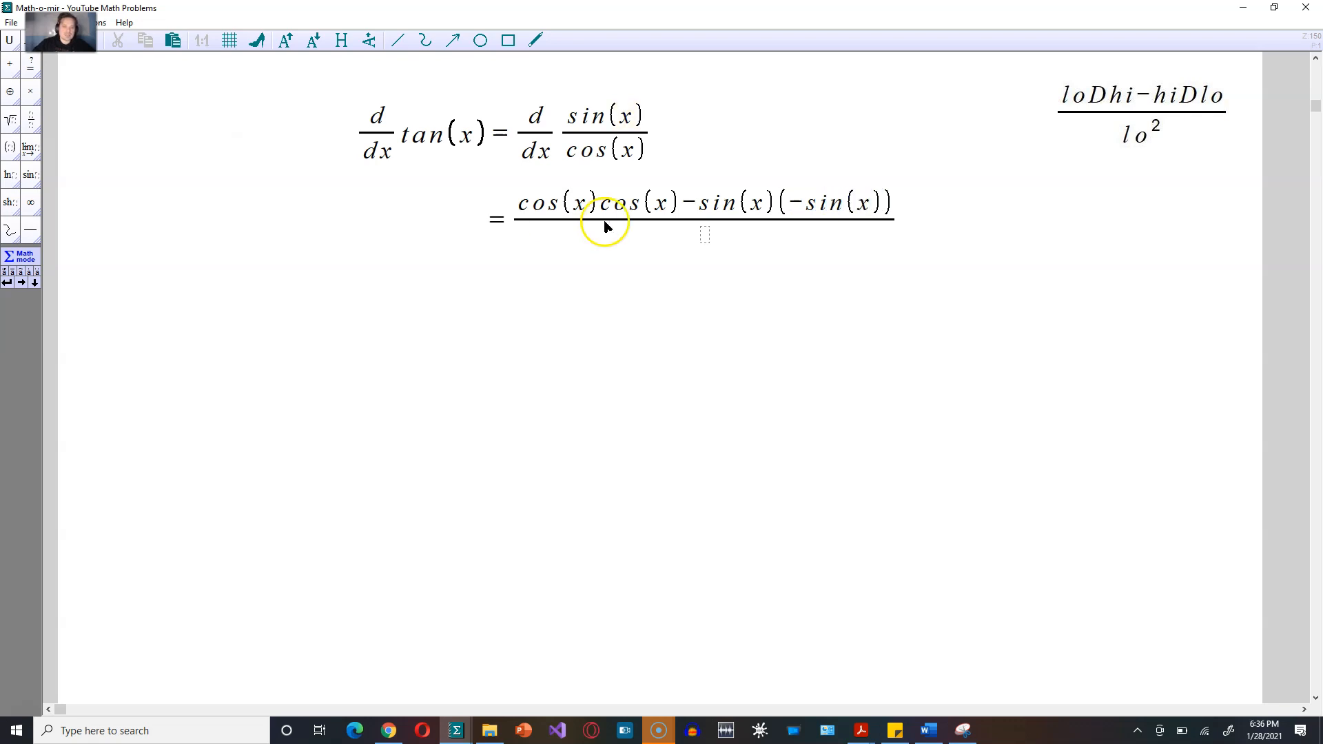
type("cos^2 x")
type("=")
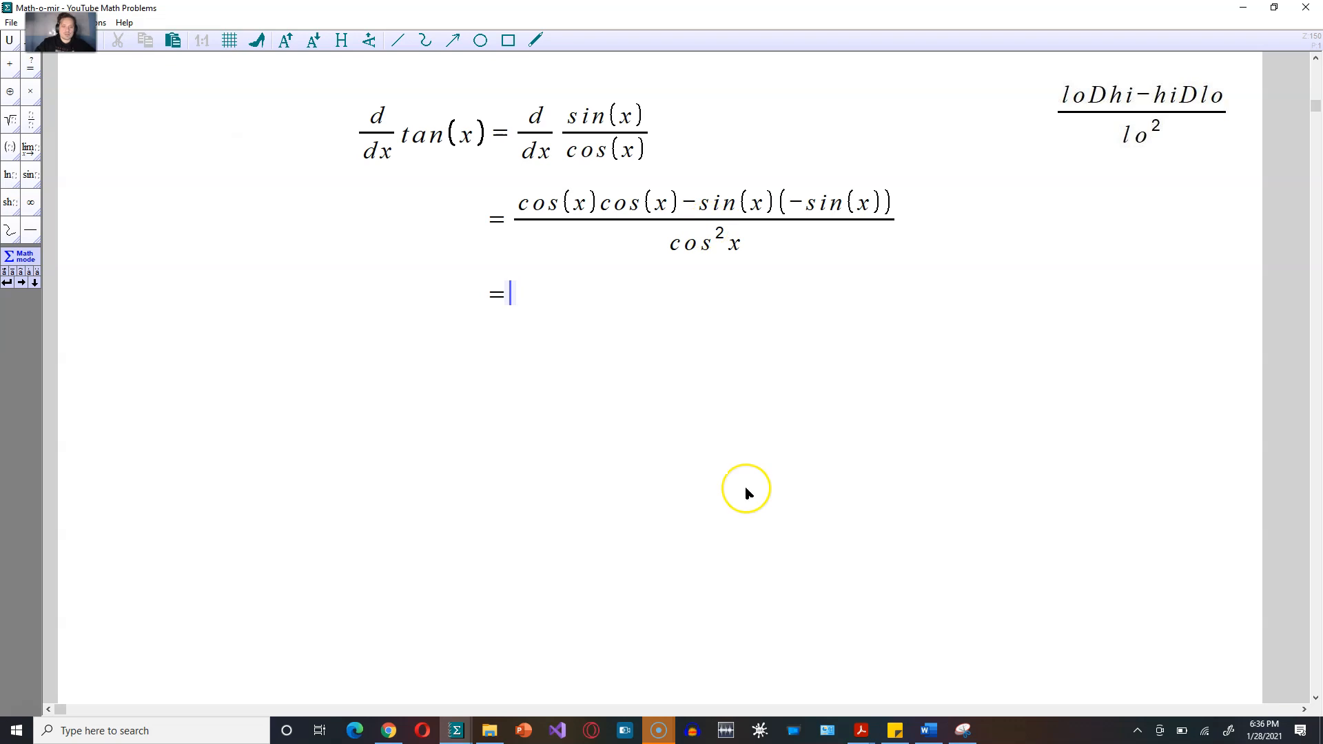
type("cos^2x/")
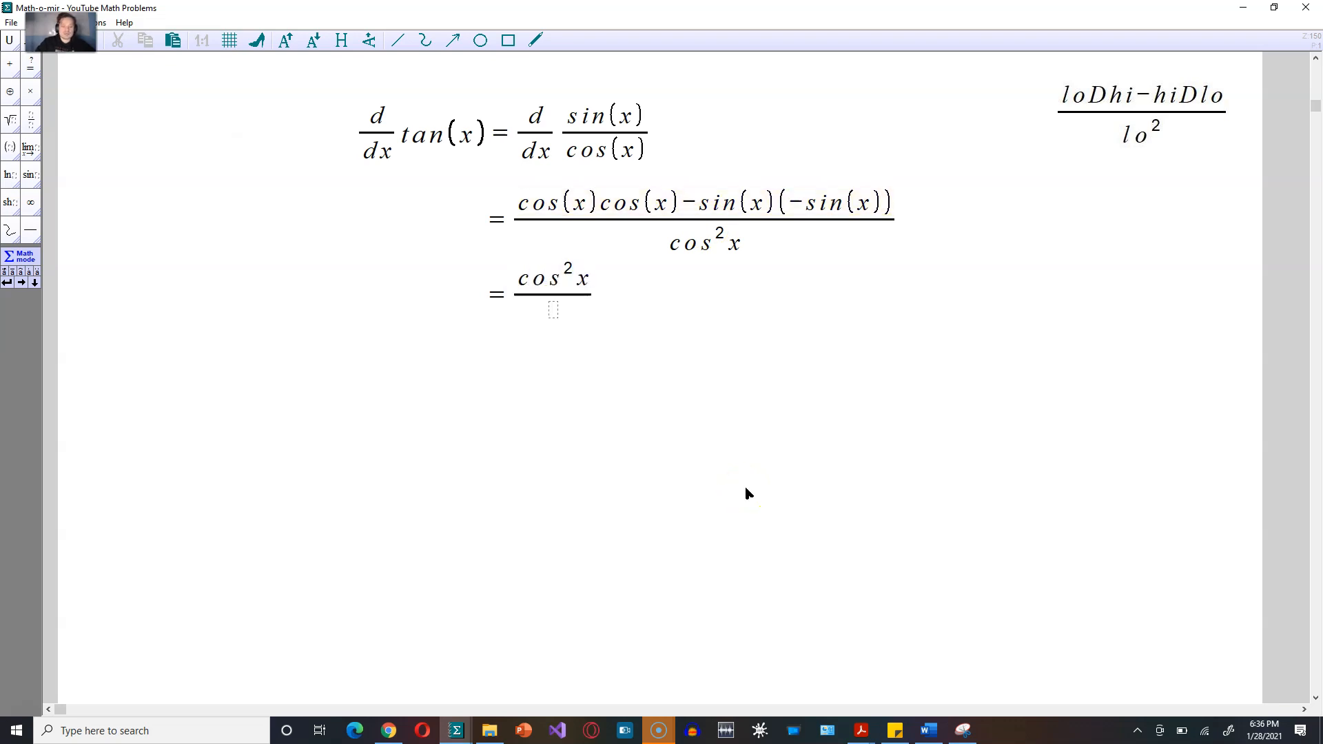
type("+sin^2x")
type("cos^2x")
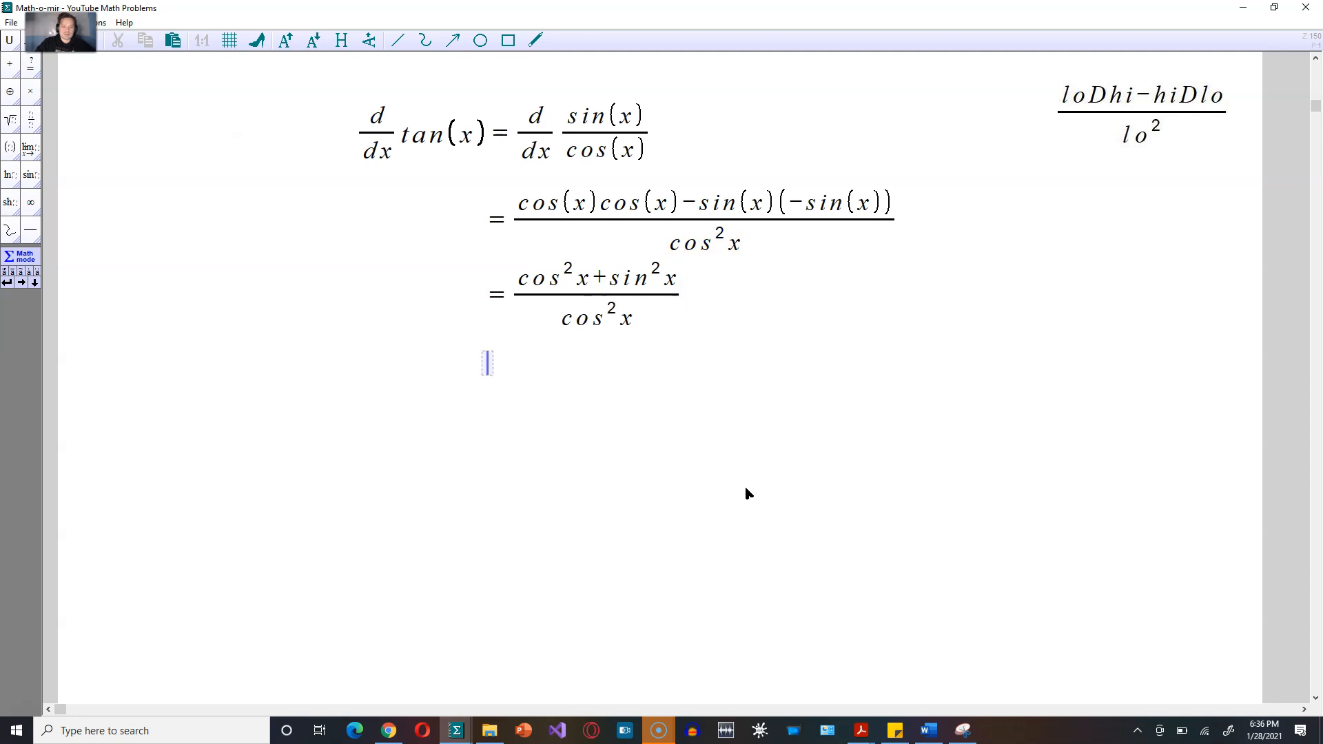
type("=")
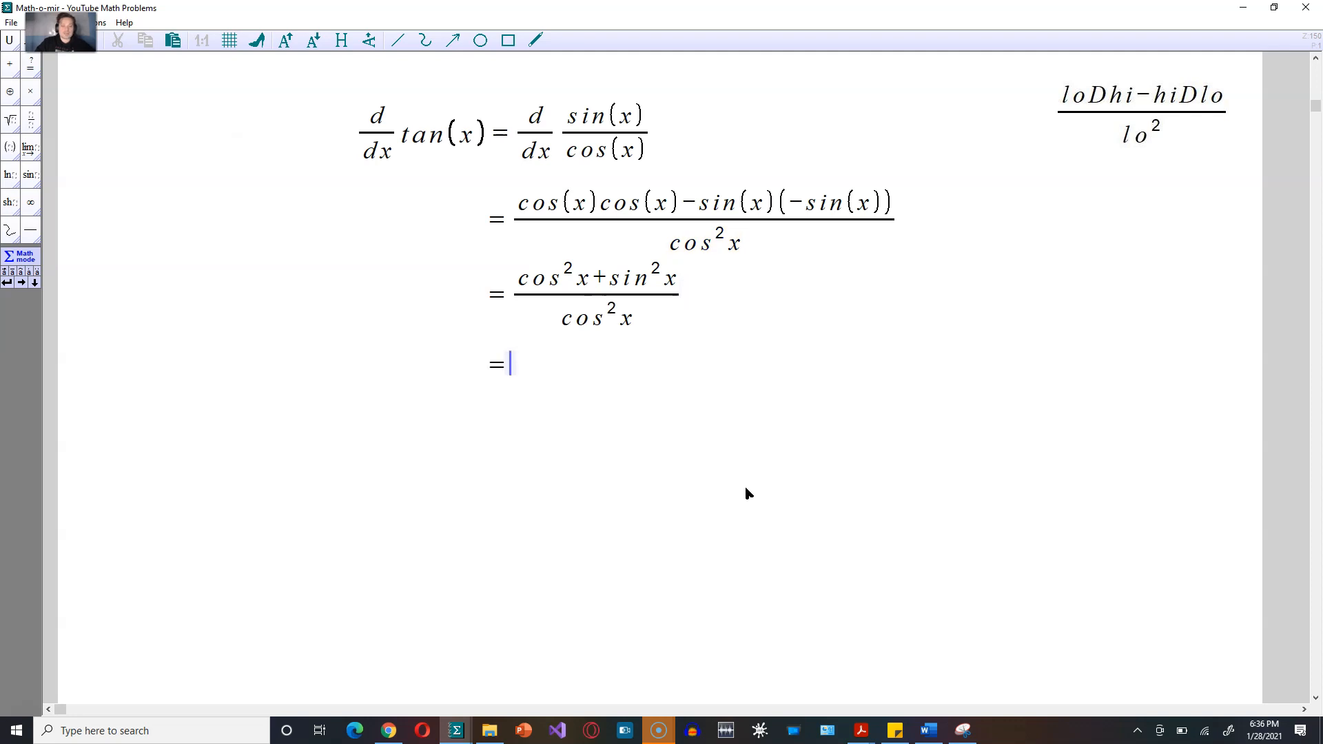
type("1/cos^2x")
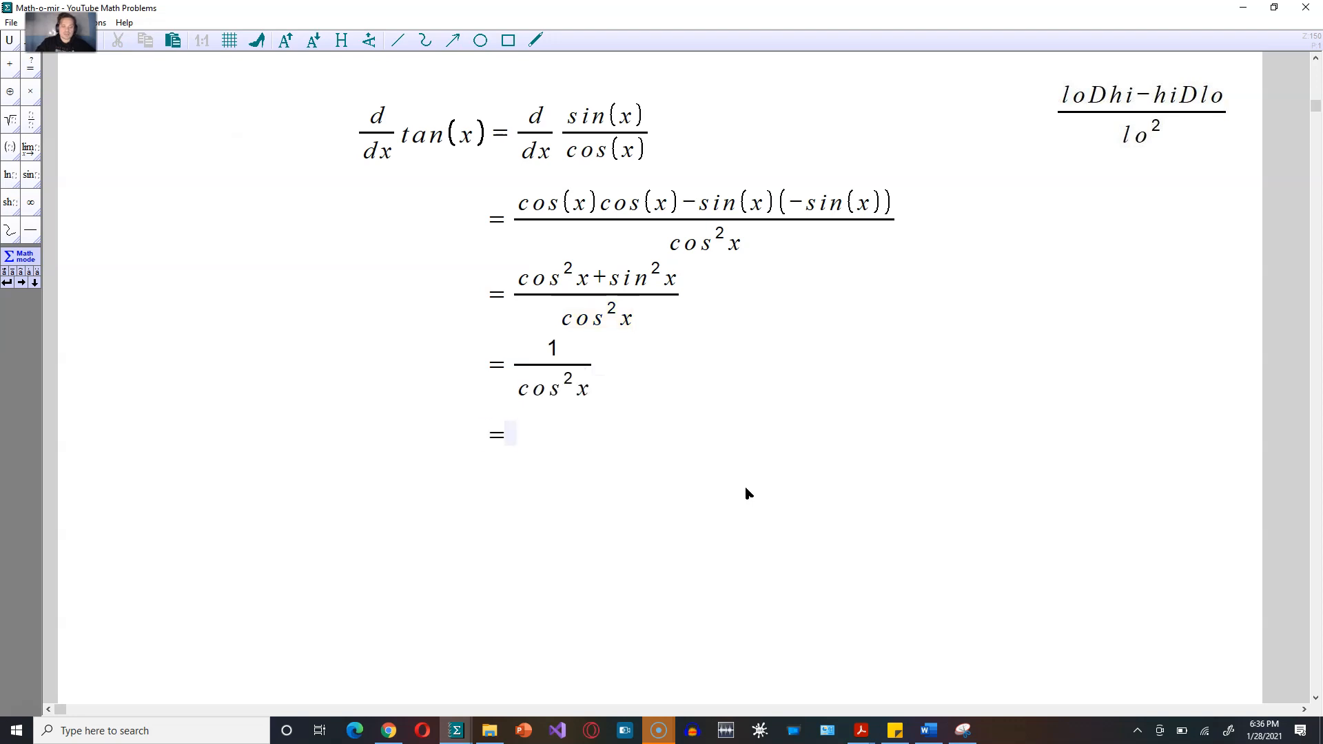
type("sec^2")
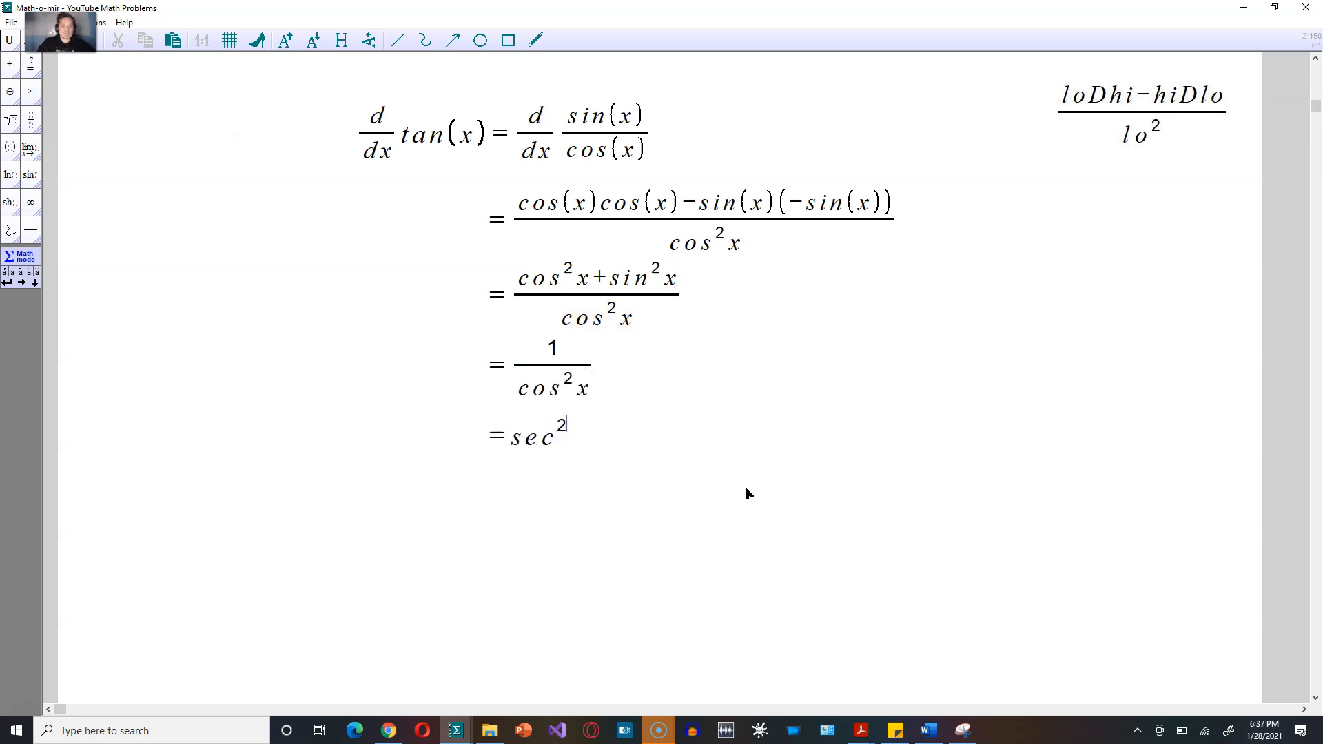
type("(x) this")
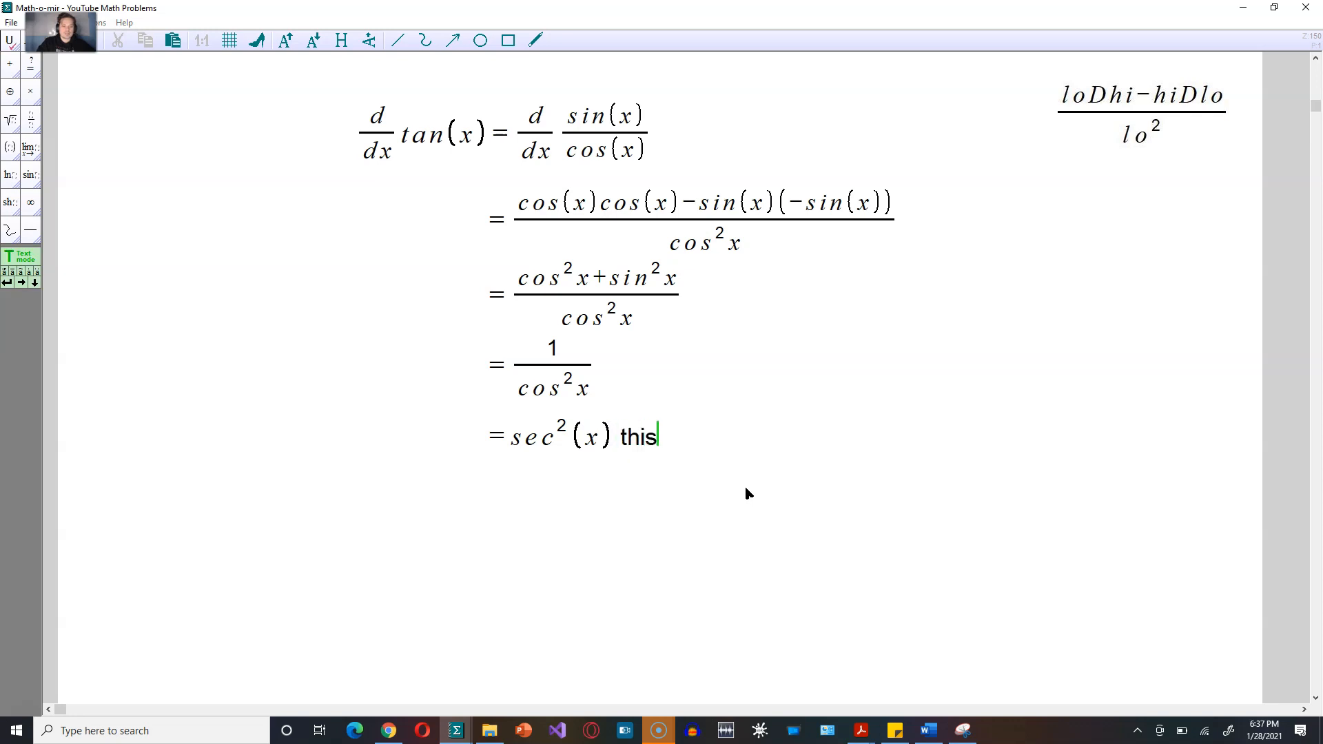
type("is the answer")
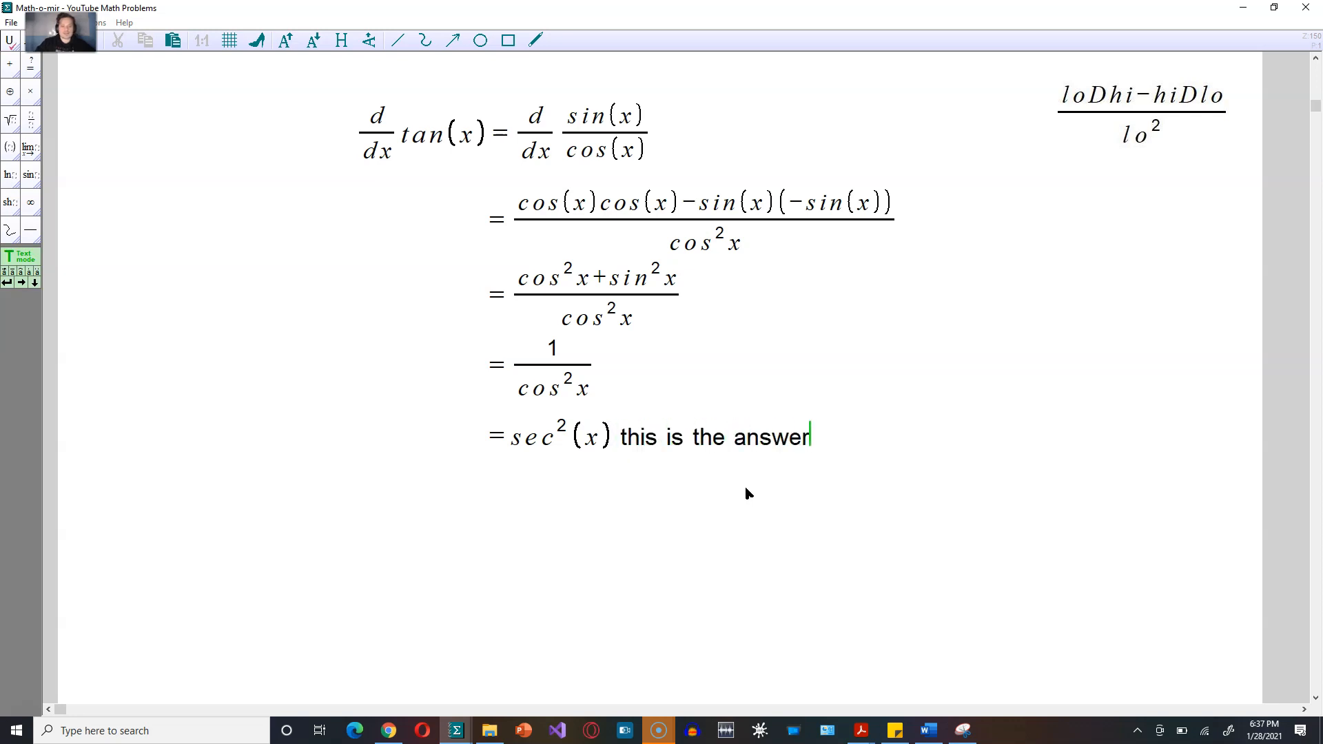